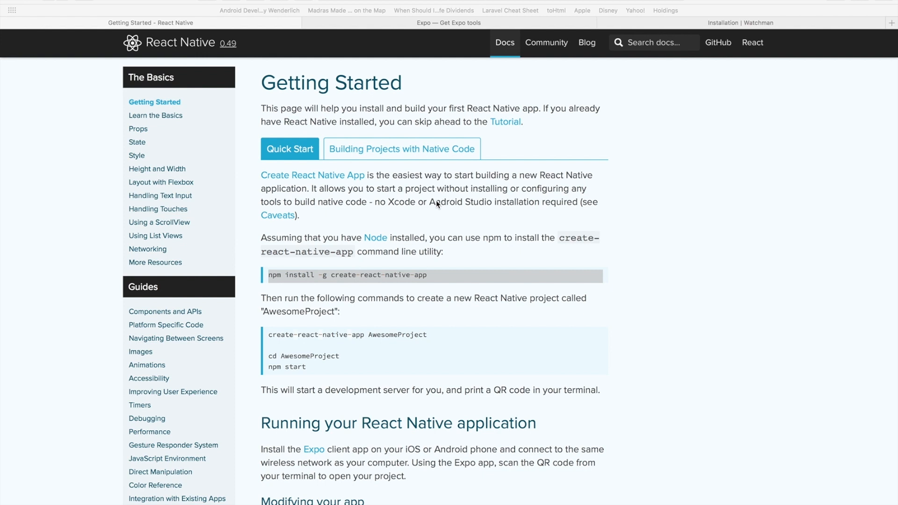
mouse_move(353, 145)
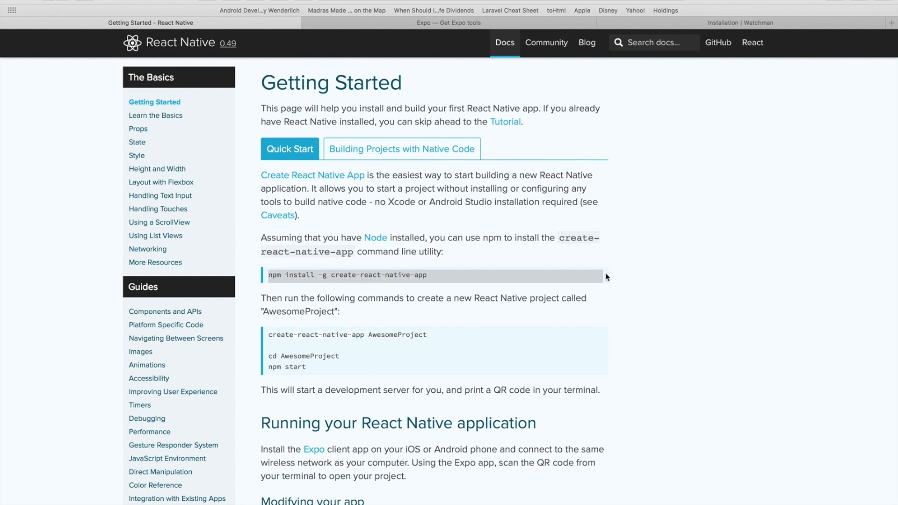
- Scroll the Getting Started guide and open the Node.js Downloads page in a new tab
scroll("down", 3)
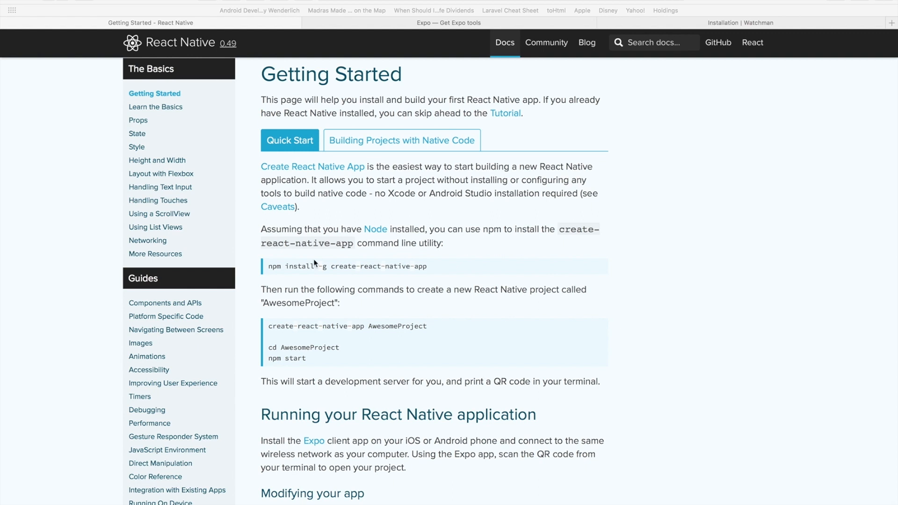
mouse_move(370, 240)
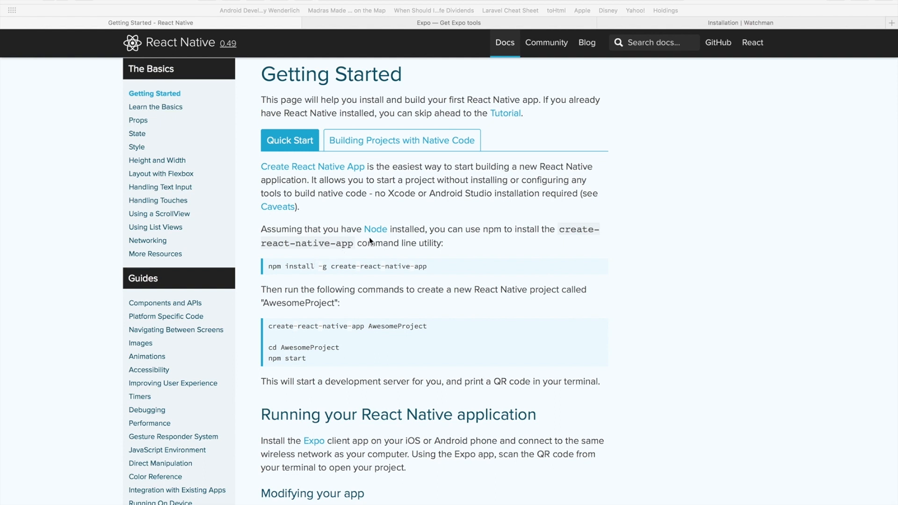
mouse_move(395, 223)
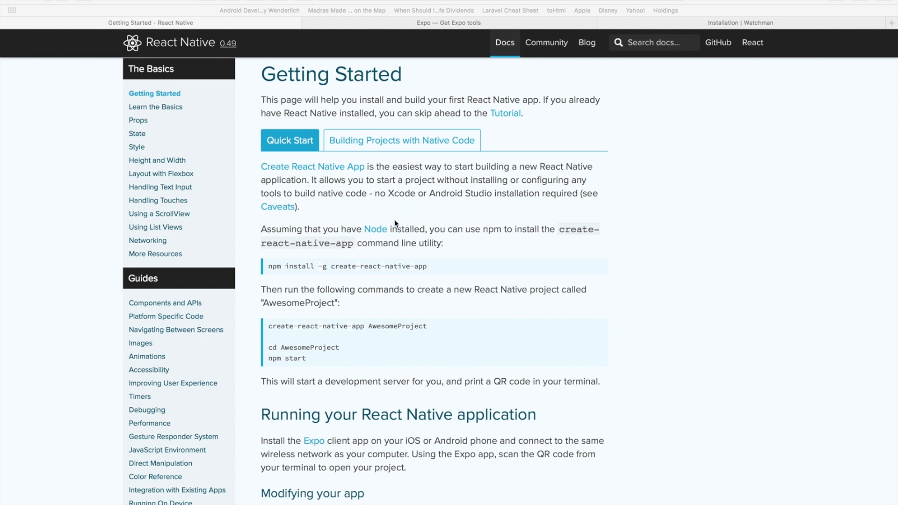
double_click(375, 229)
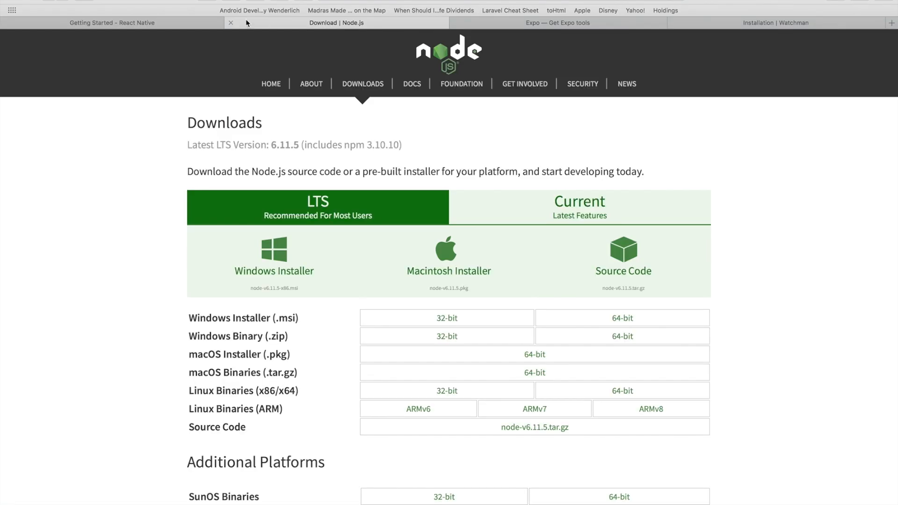
- Return to the Getting Started tab and scroll to the project-creation steps
left_click(111, 23)
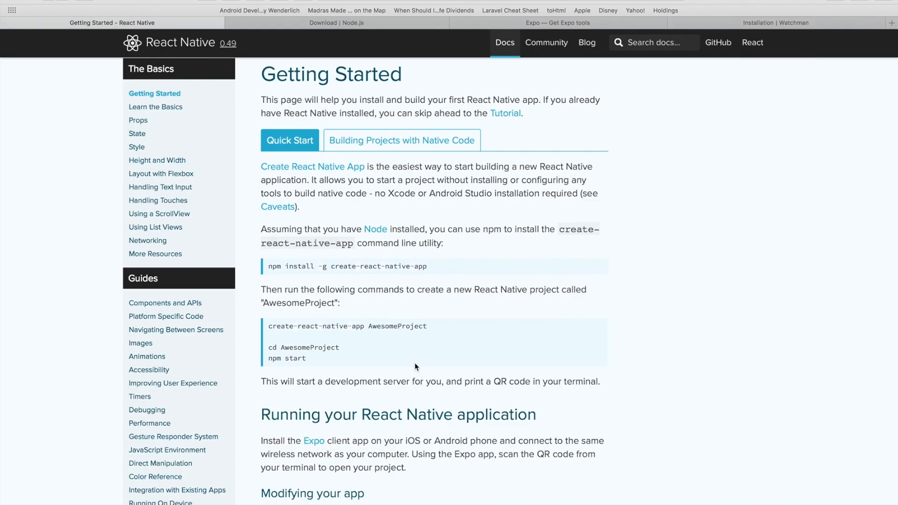
scroll("down", 3)
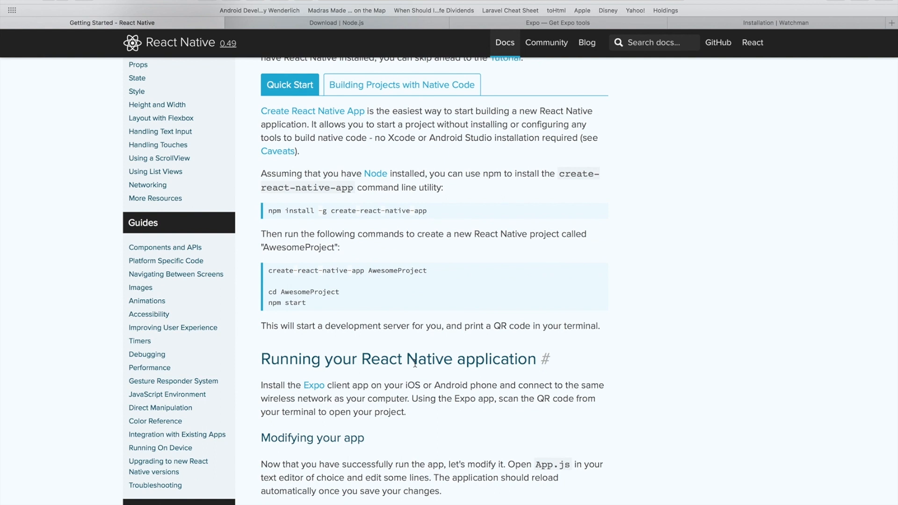
mouse_move(328, 258)
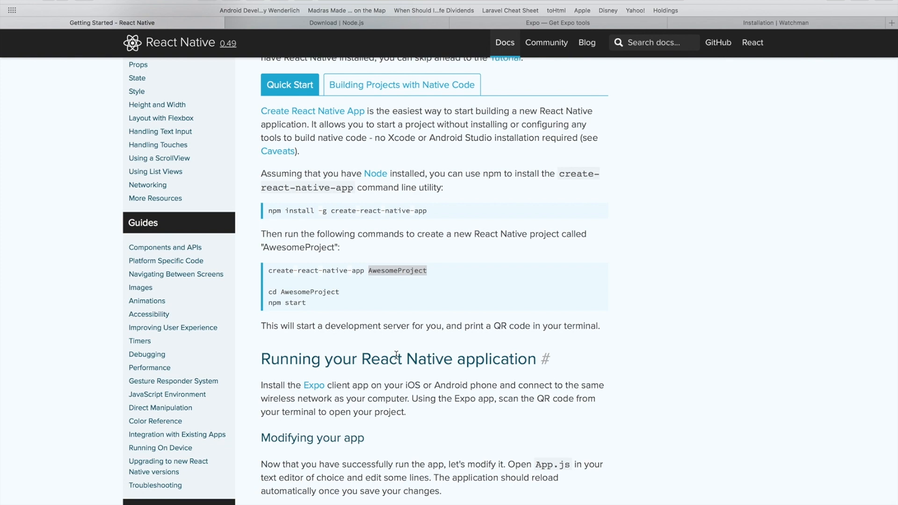
mouse_move(785, 126)
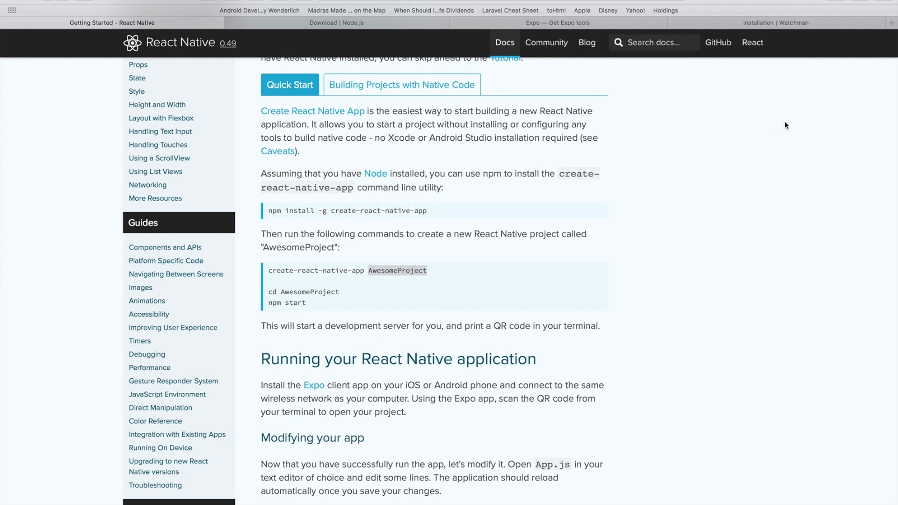
- Switch to the Expo Tools tab showing Expo XDE downloads
left_click(557, 23)
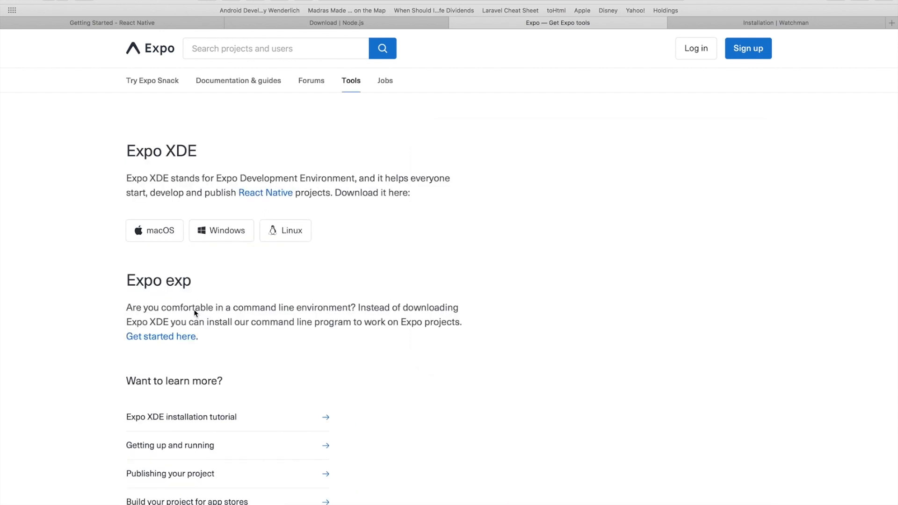
mouse_move(158, 230)
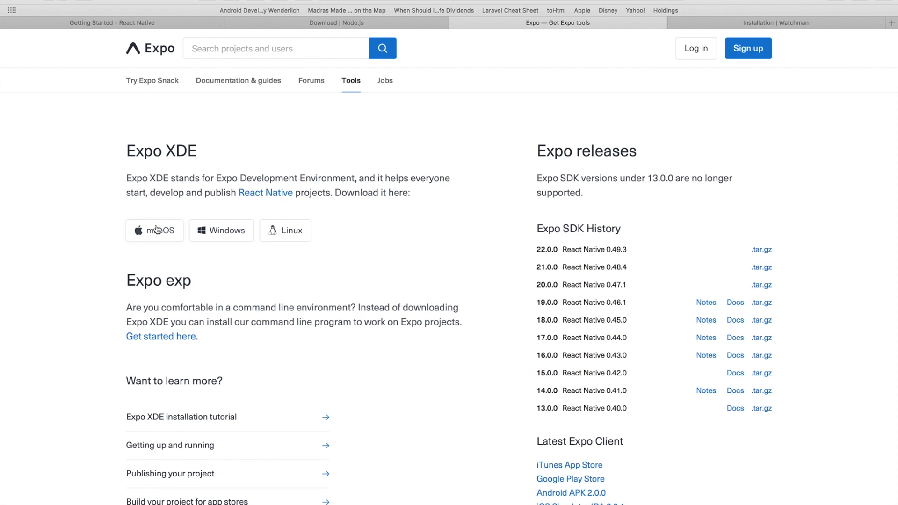
mouse_move(393, 223)
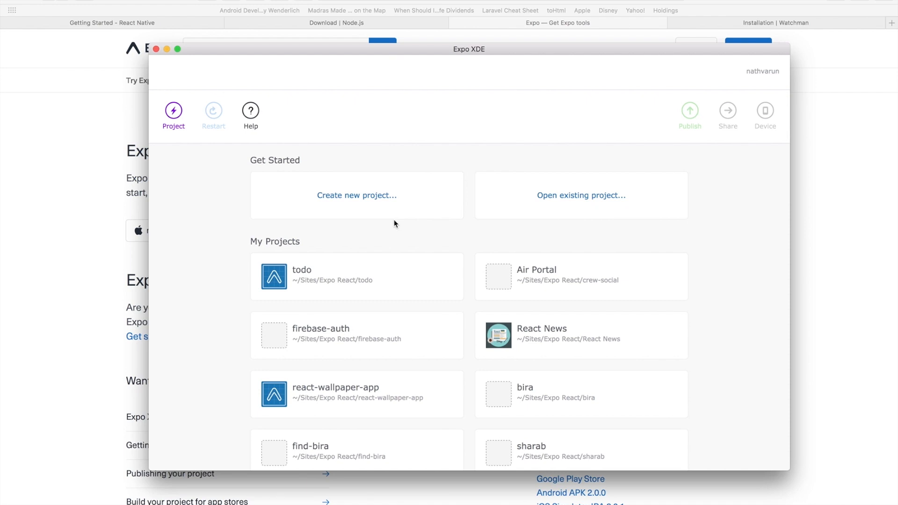
mouse_move(346, 195)
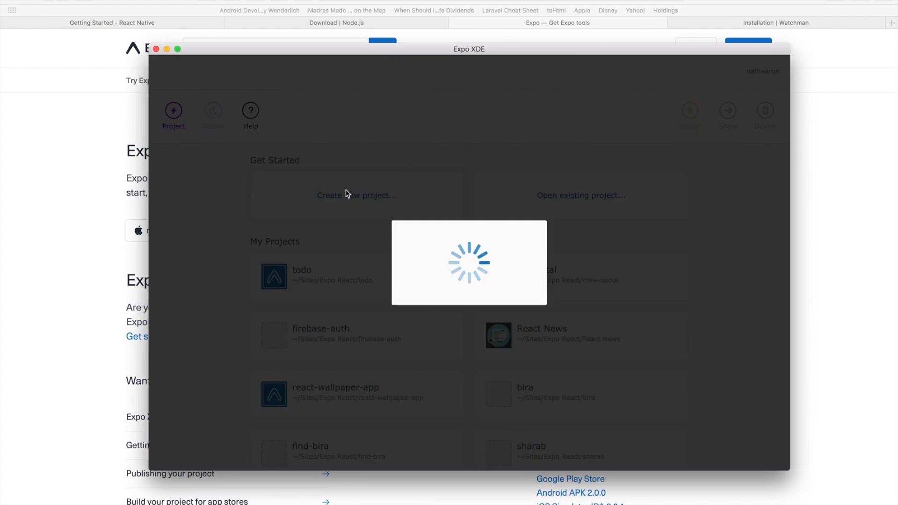
- Create a Blank-template project named my-new-project
left_click(357, 194)
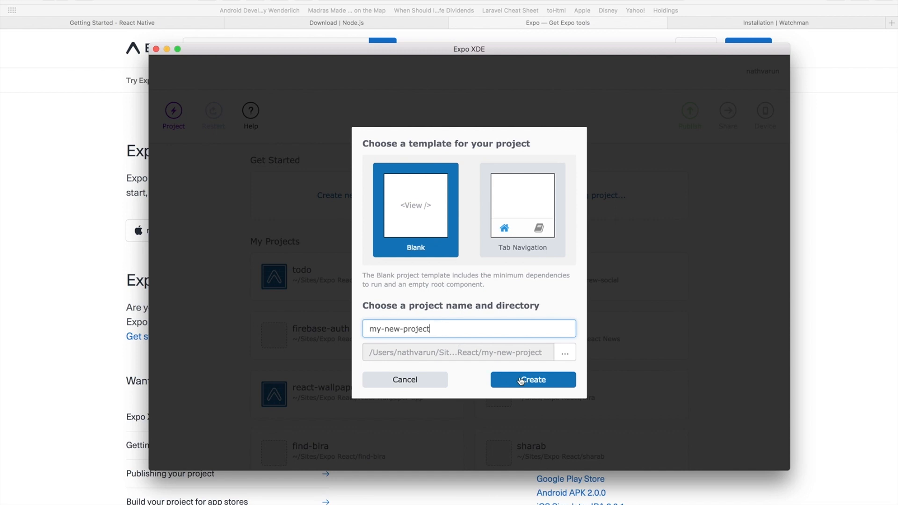
left_click(532, 380)
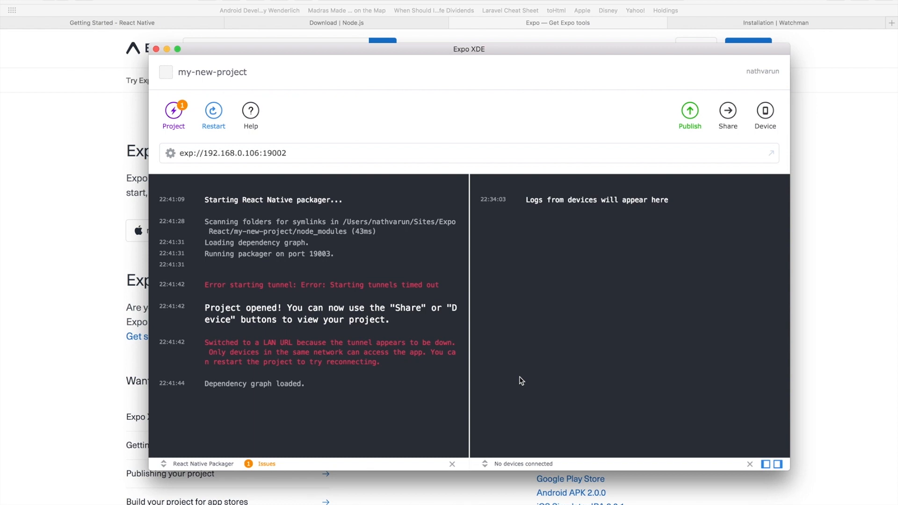
mouse_move(646, 185)
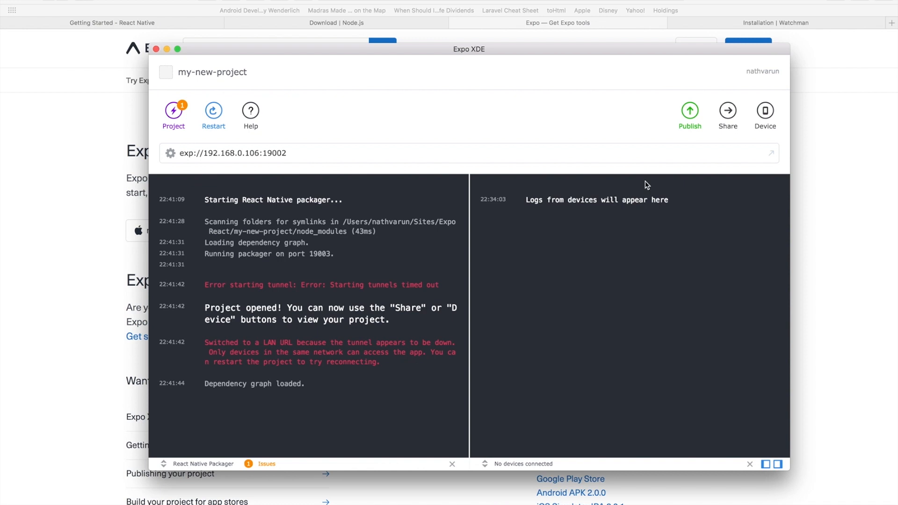
- Open the project on the iOS Simulator from the Device menu
left_click(765, 111)
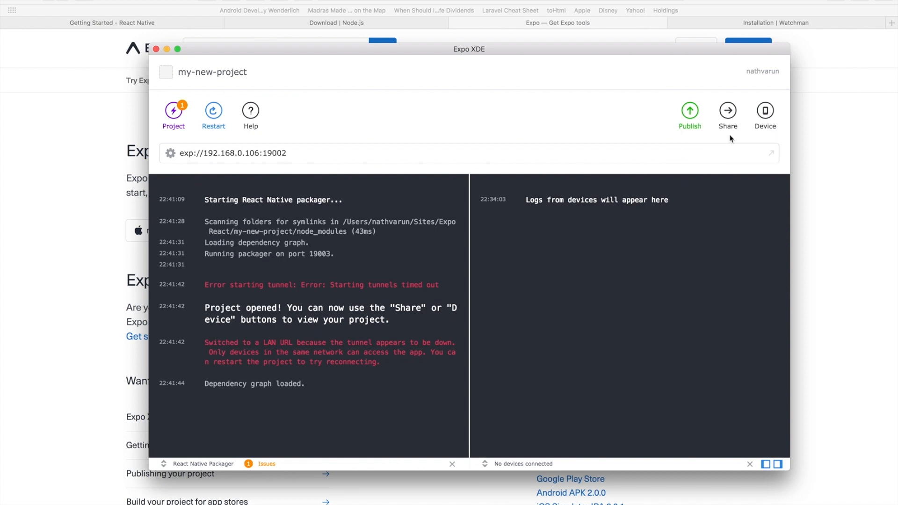
left_click(764, 112)
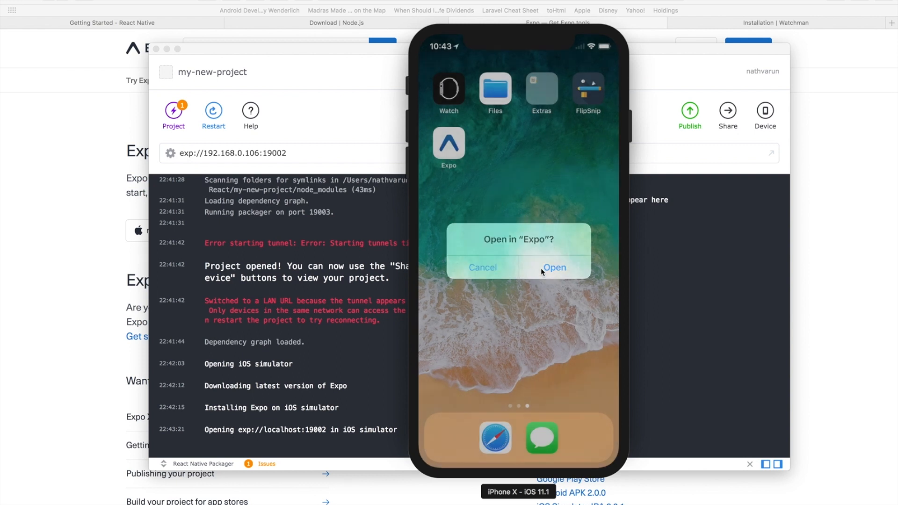
- Allow opening in Expo, dismiss the welcome menu, and bring the project window forward
left_click(553, 267)
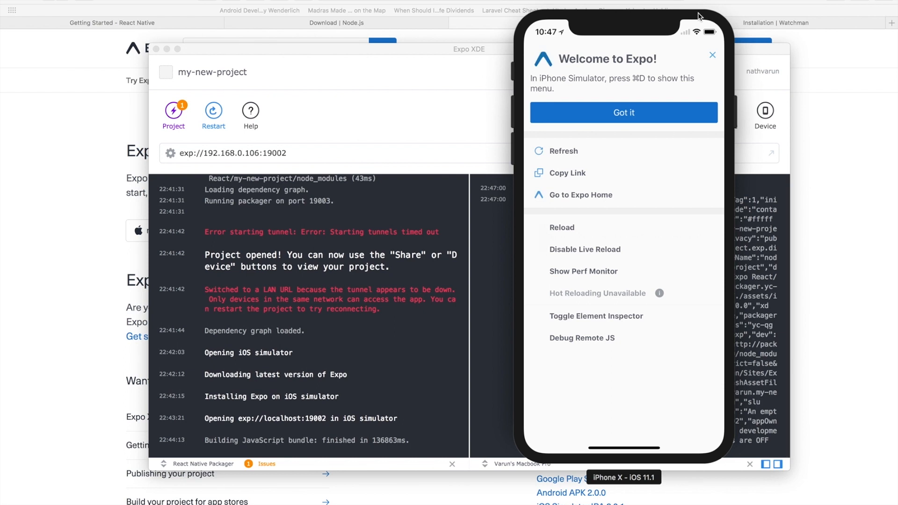
mouse_move(656, 100)
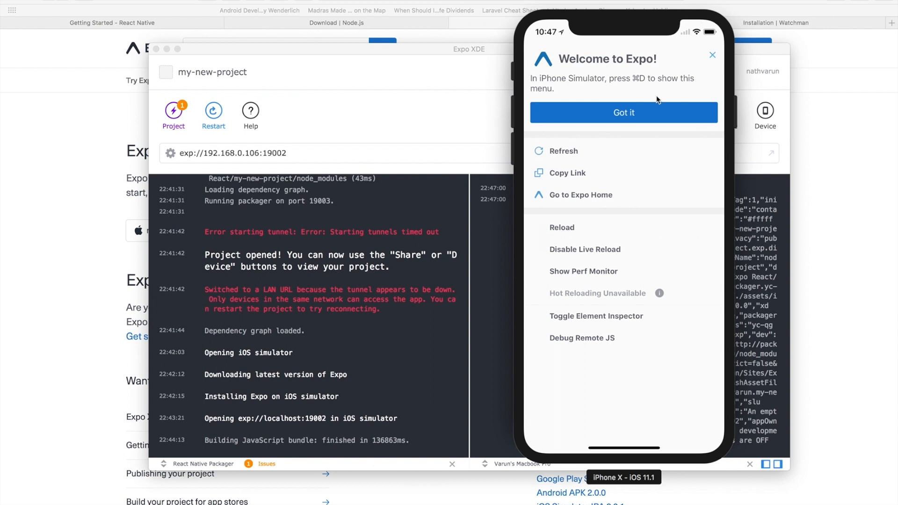
mouse_move(576, 188)
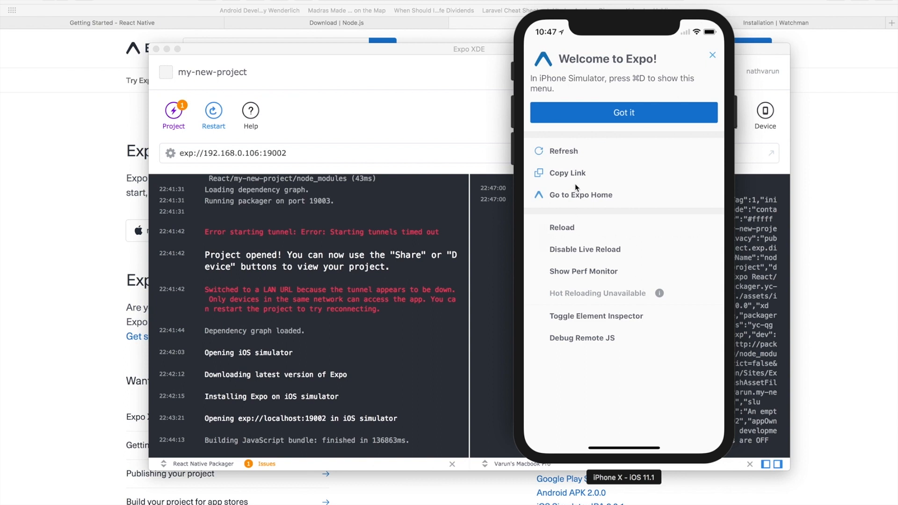
mouse_move(590, 216)
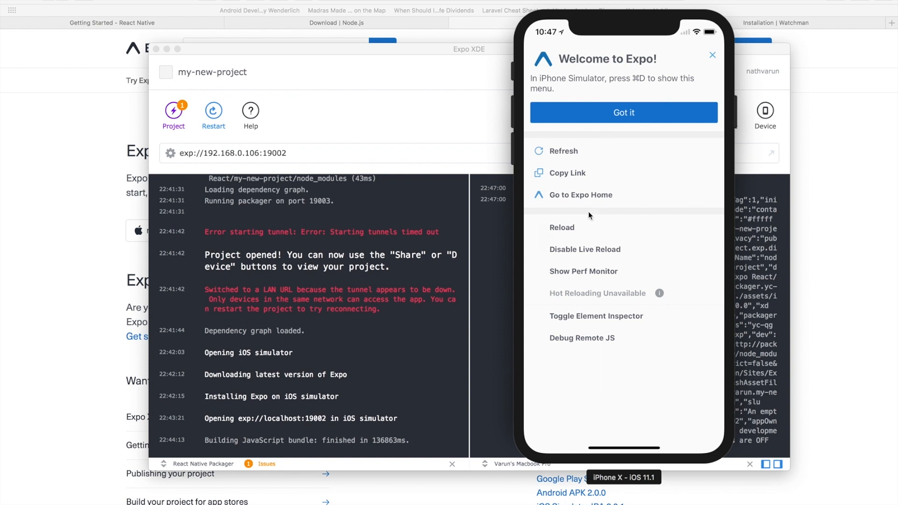
mouse_move(584, 248)
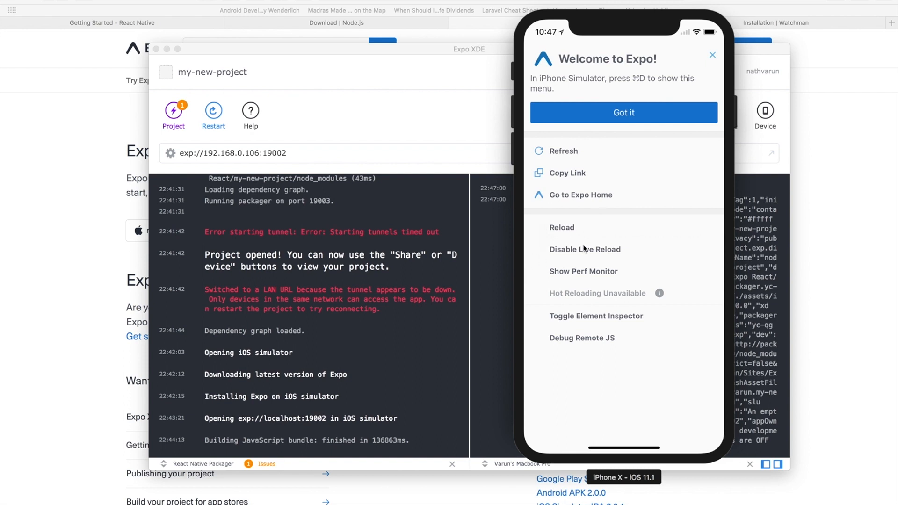
mouse_move(569, 318)
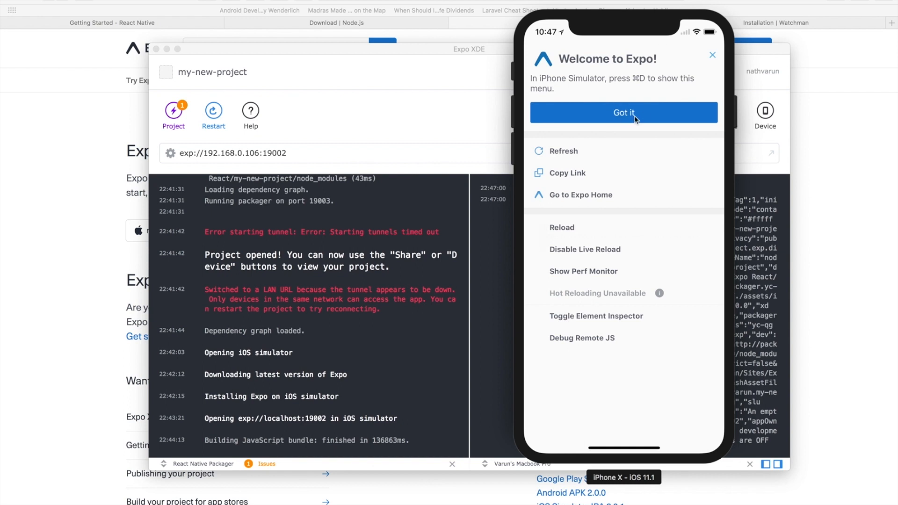
left_click(623, 113)
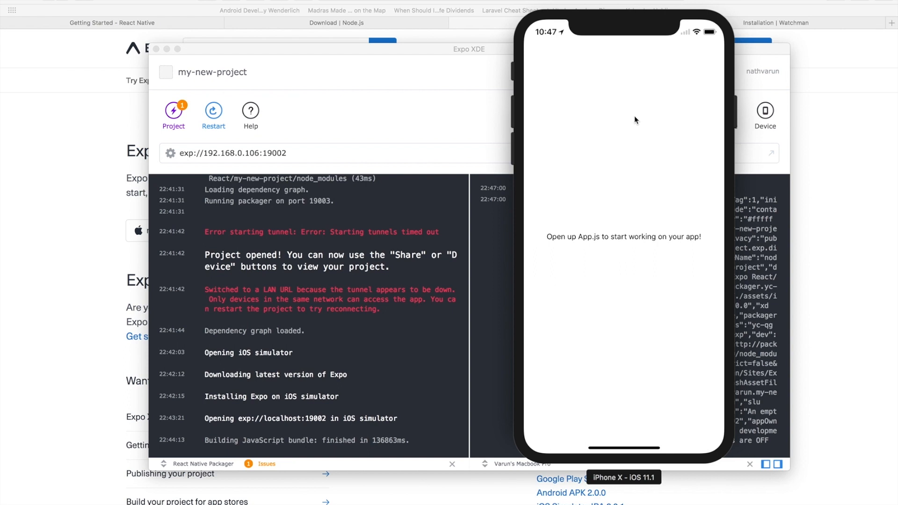
left_click(468, 49)
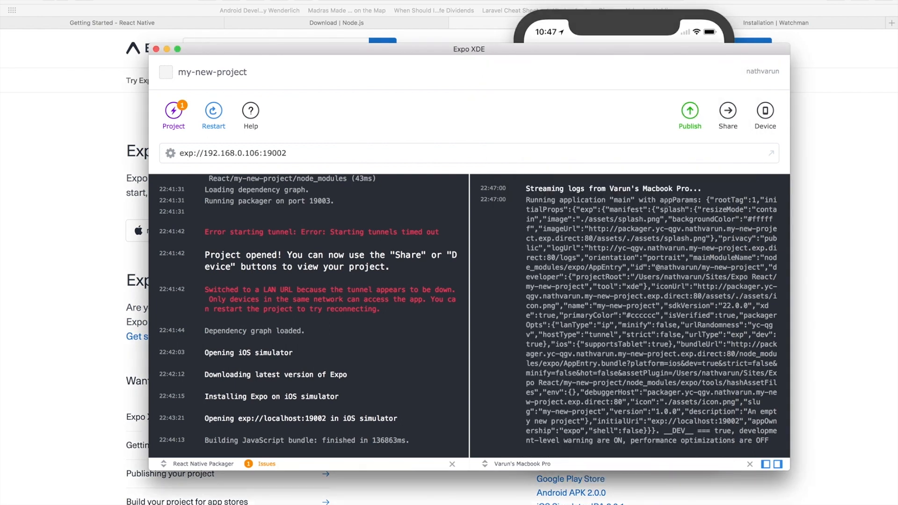
left_click(727, 110)
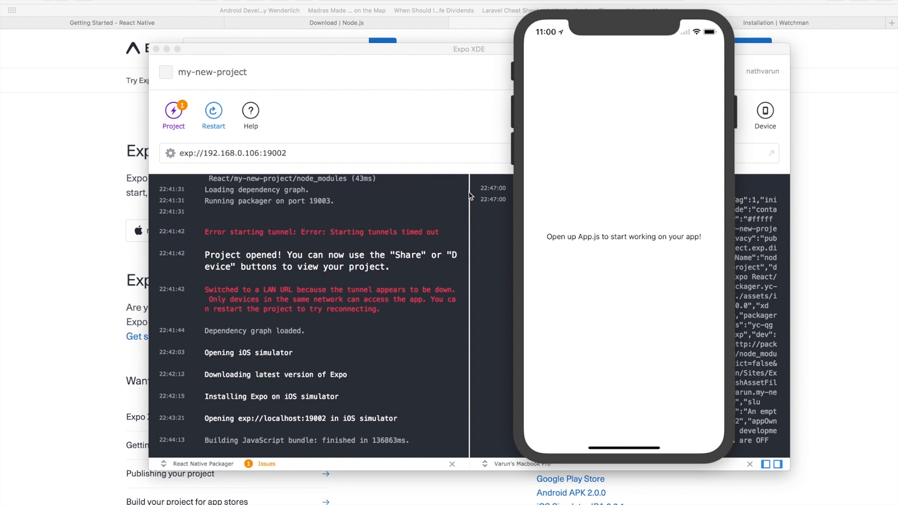
mouse_move(661, 501)
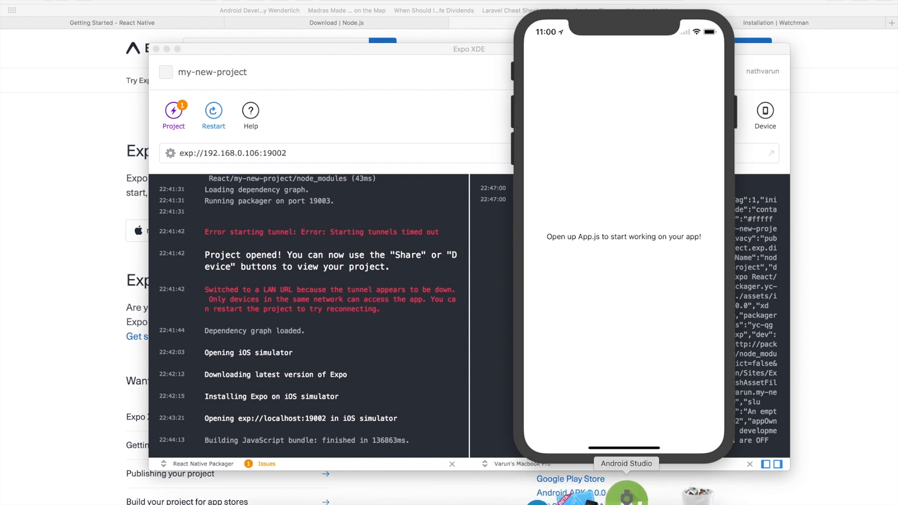
left_click(625, 490)
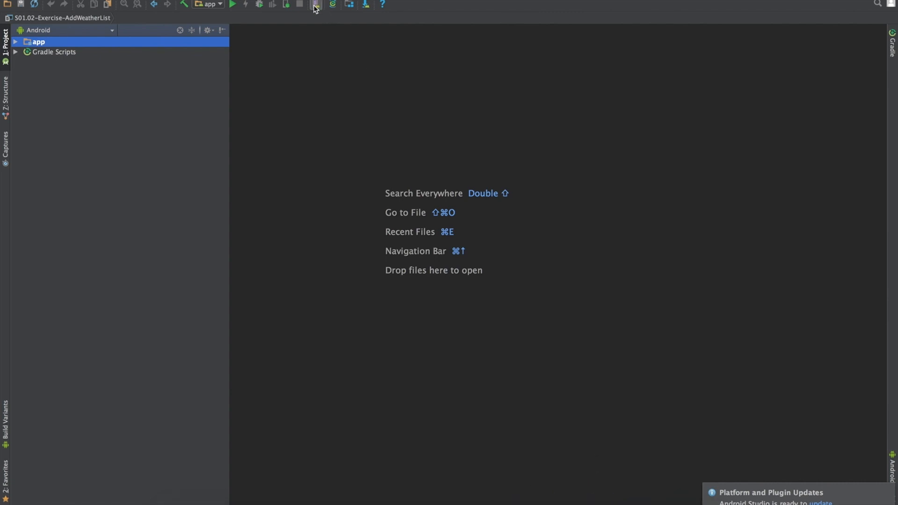
- Check the AVD Manager's Nexus 5X API 24 emulator, then return to Expo XDE
left_click(315, 5)
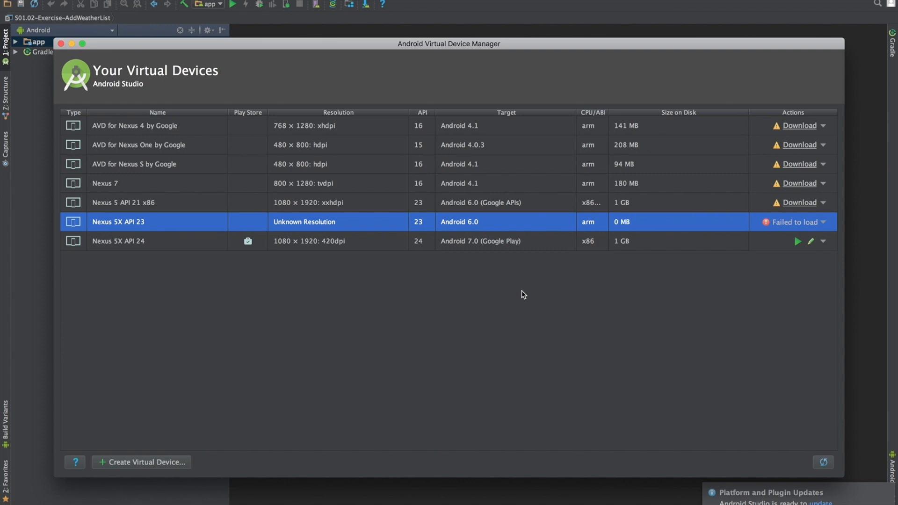
mouse_move(519, 179)
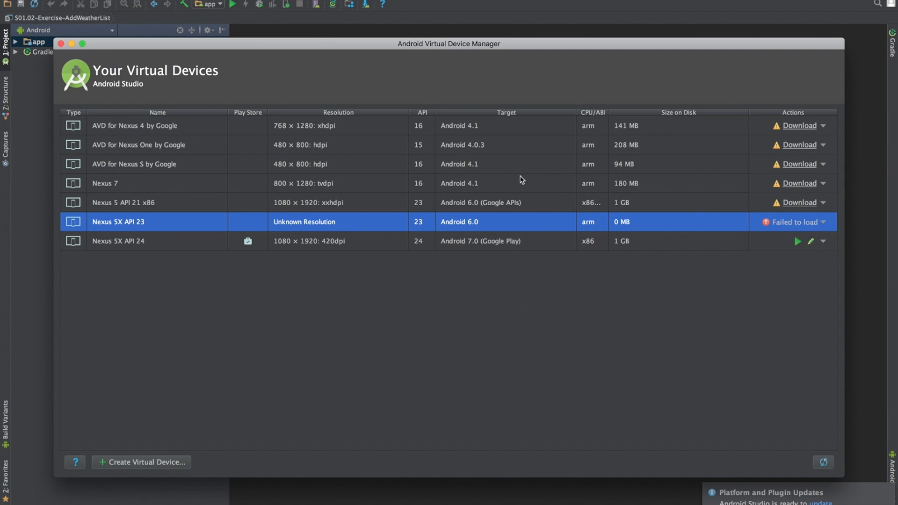
mouse_move(41, 33)
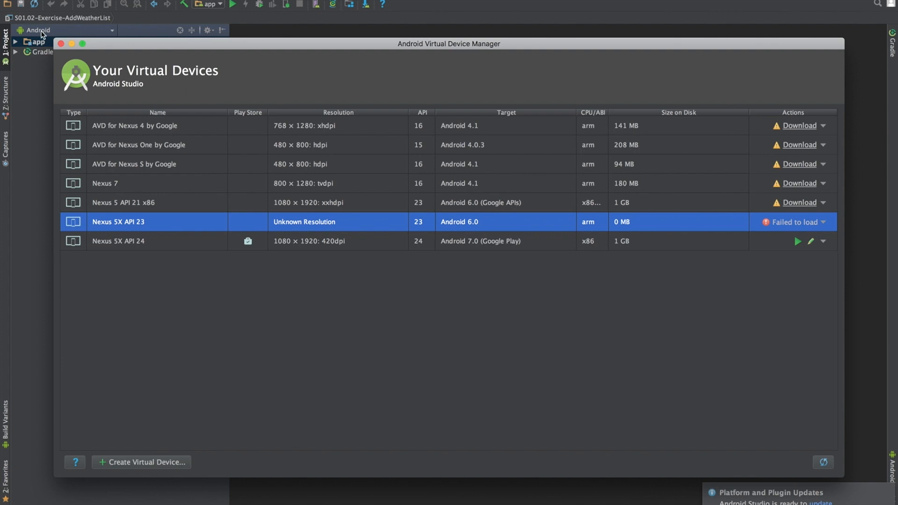
left_click(61, 43)
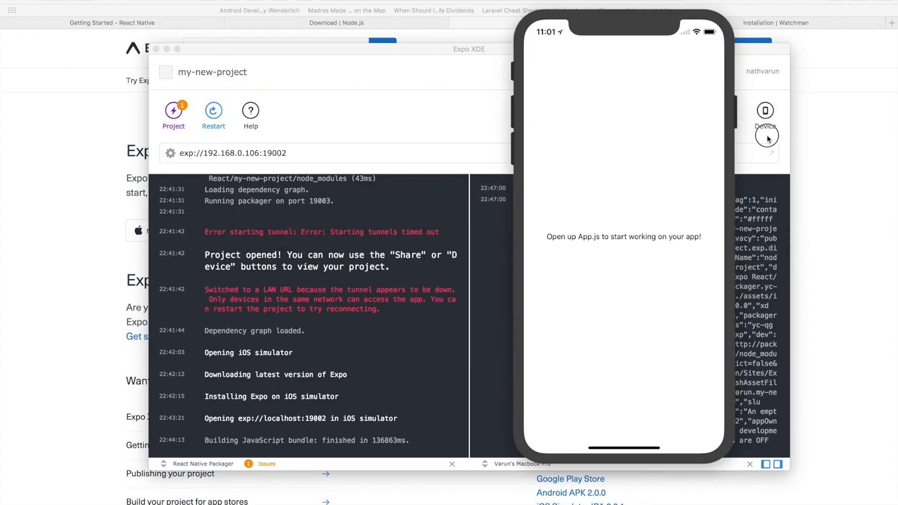
left_click(765, 111)
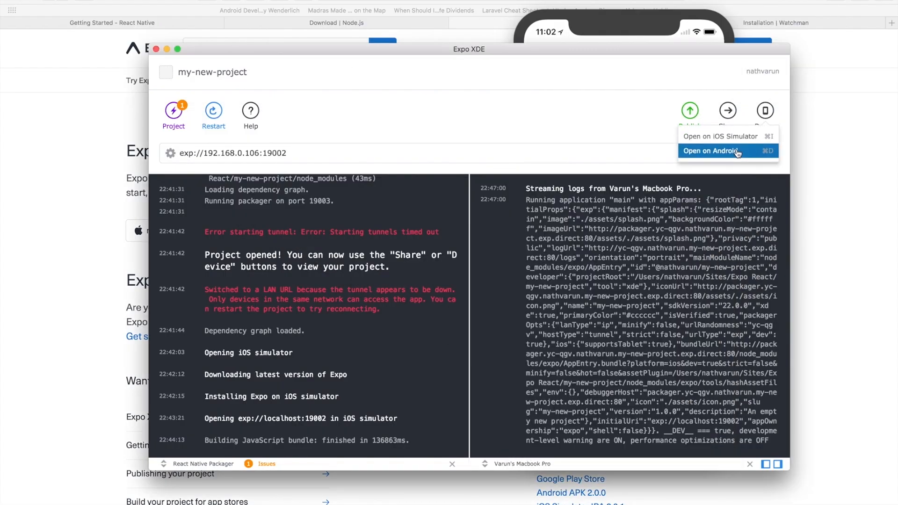
left_click(720, 135)
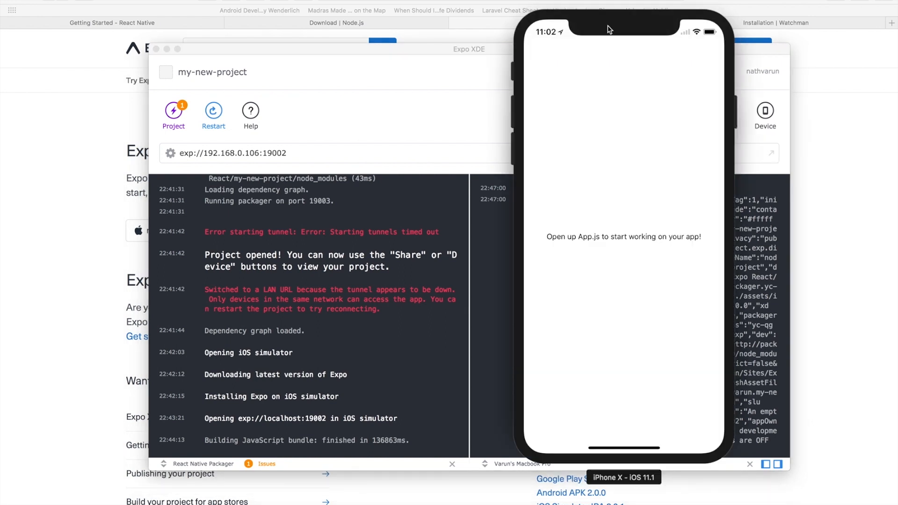
mouse_move(496, 257)
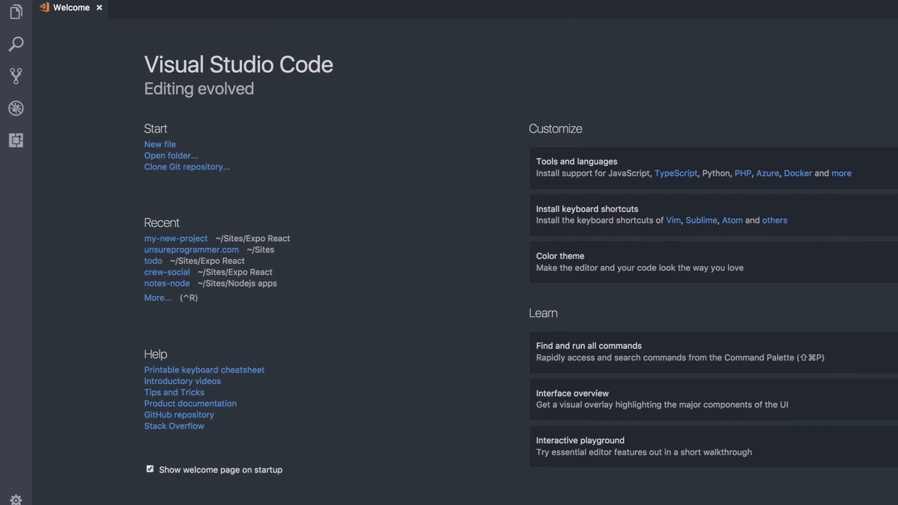
- Open the my-new-project folder in the VS Code Explorer
left_click(15, 11)
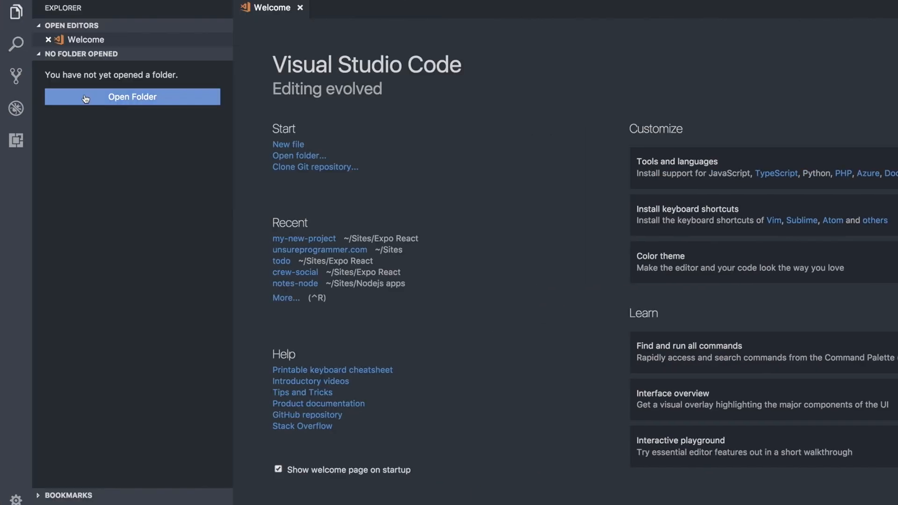
left_click(131, 96)
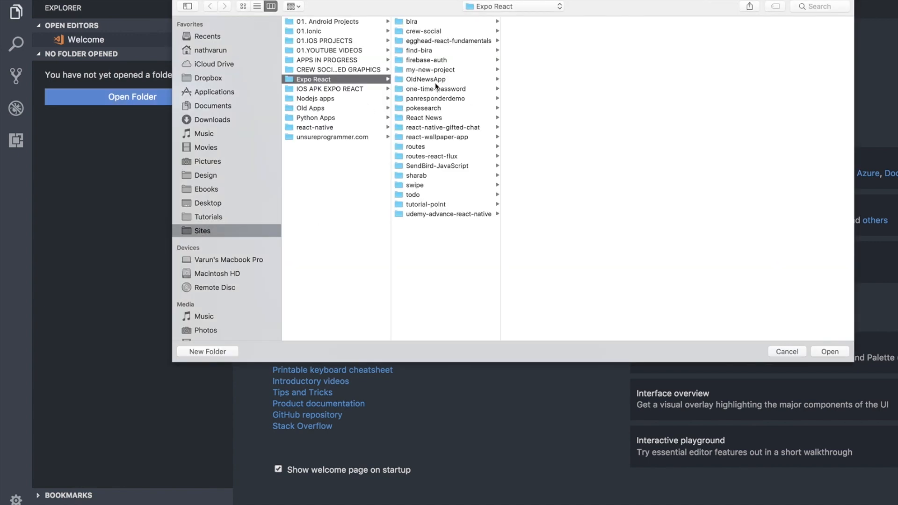
left_click(429, 69)
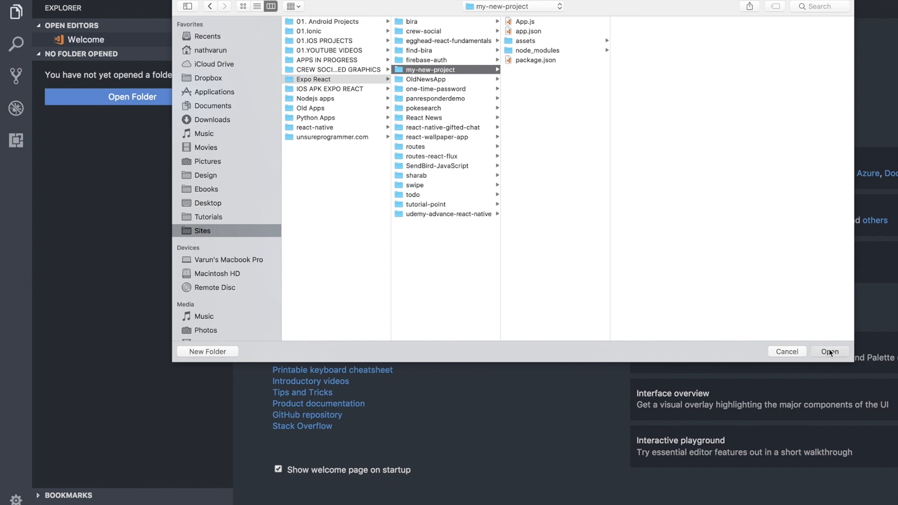
left_click(829, 352)
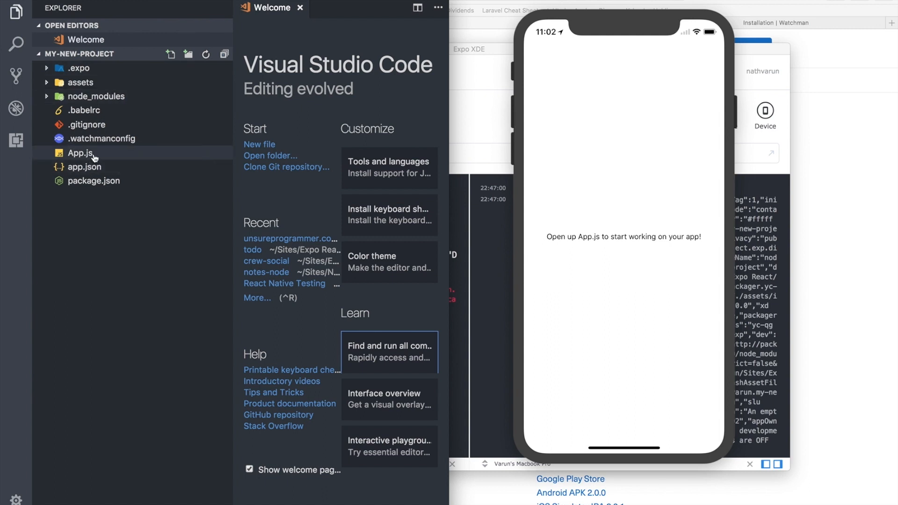
mouse_move(94, 156)
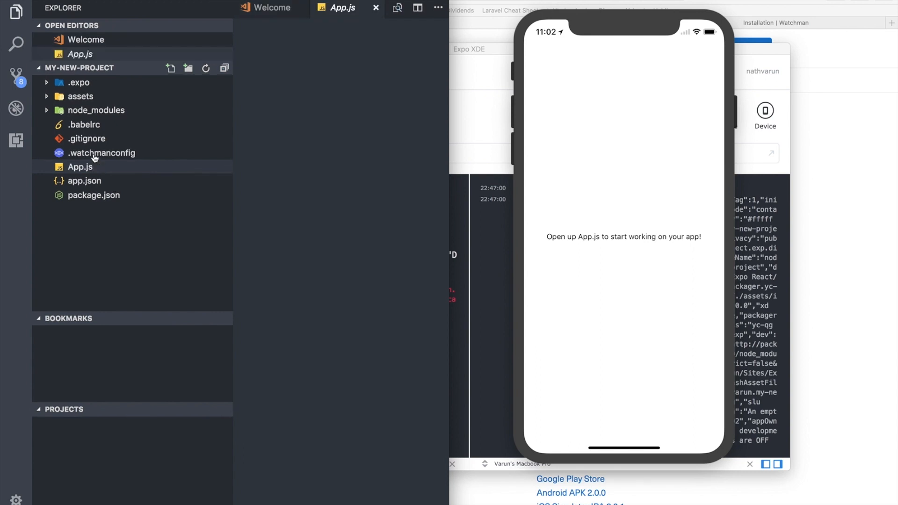
- Change the App.js Text element to read 'Hello!'
left_click(81, 166)
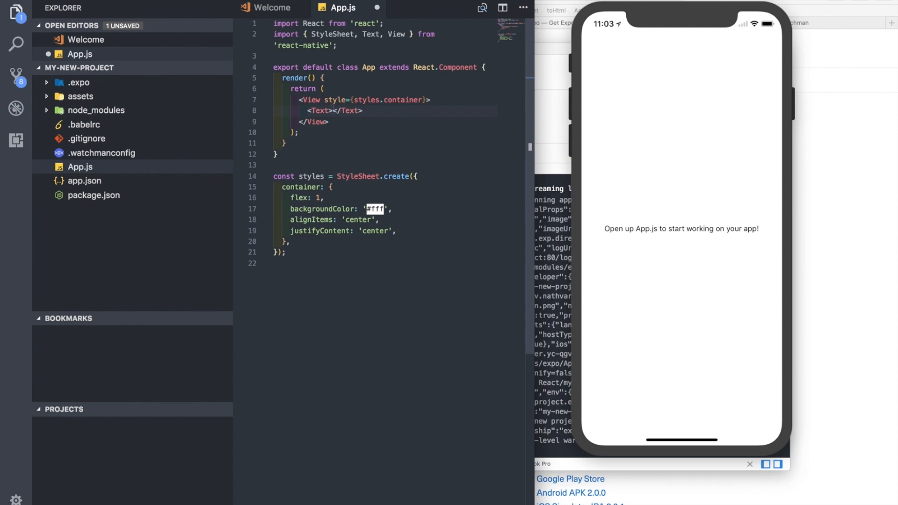
type("Hello!")
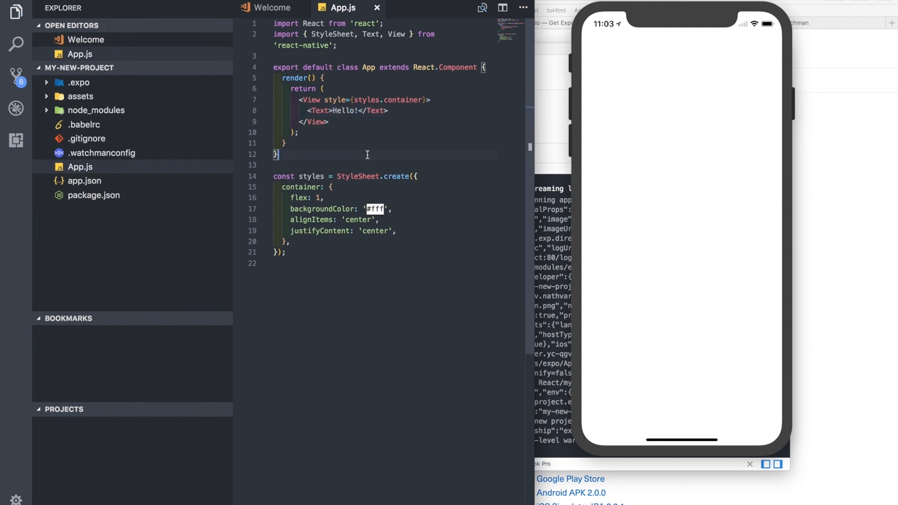